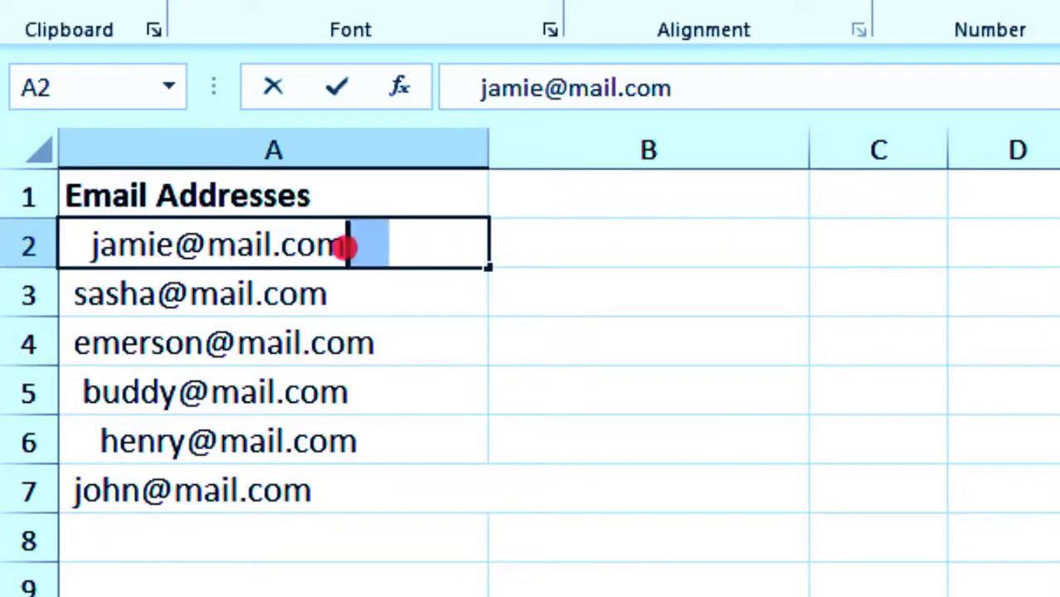
- Enter =TRIM(A2) in B2 and fill it down to B7 for all six email addresses
click(199, 294)
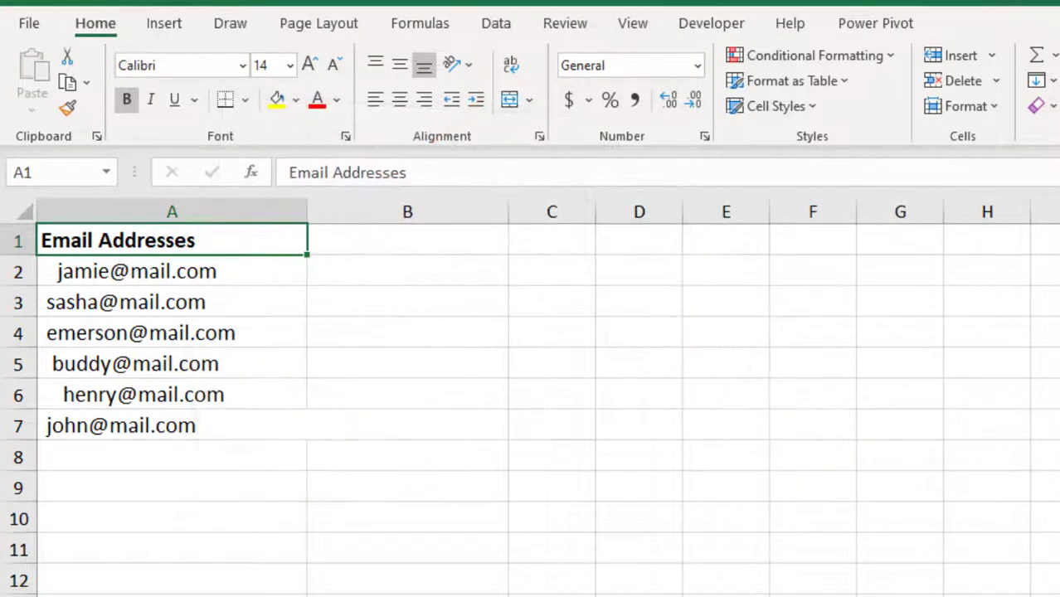
double_click(136, 271)
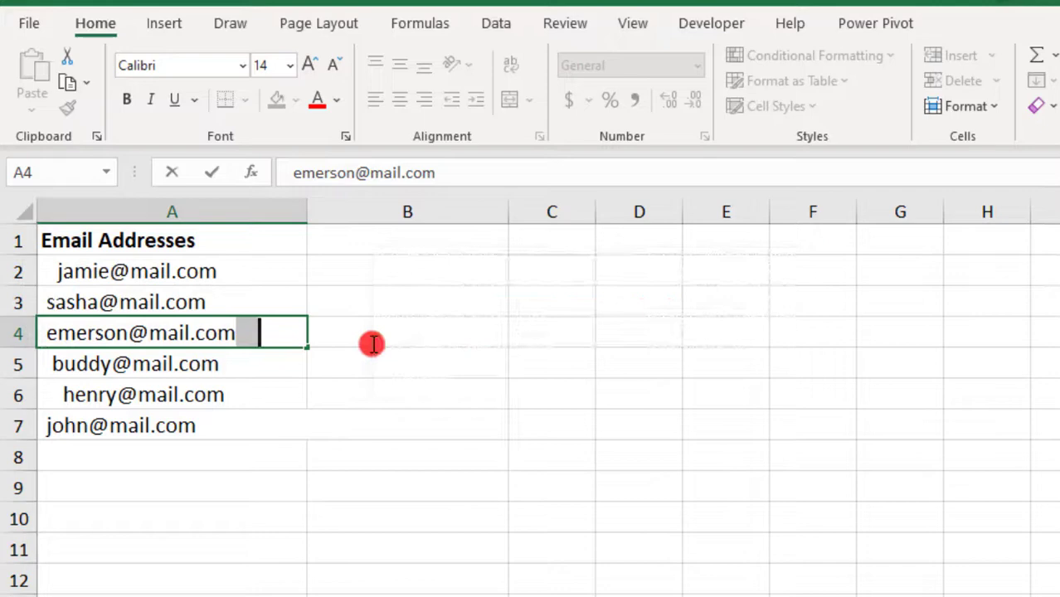
click(407, 271)
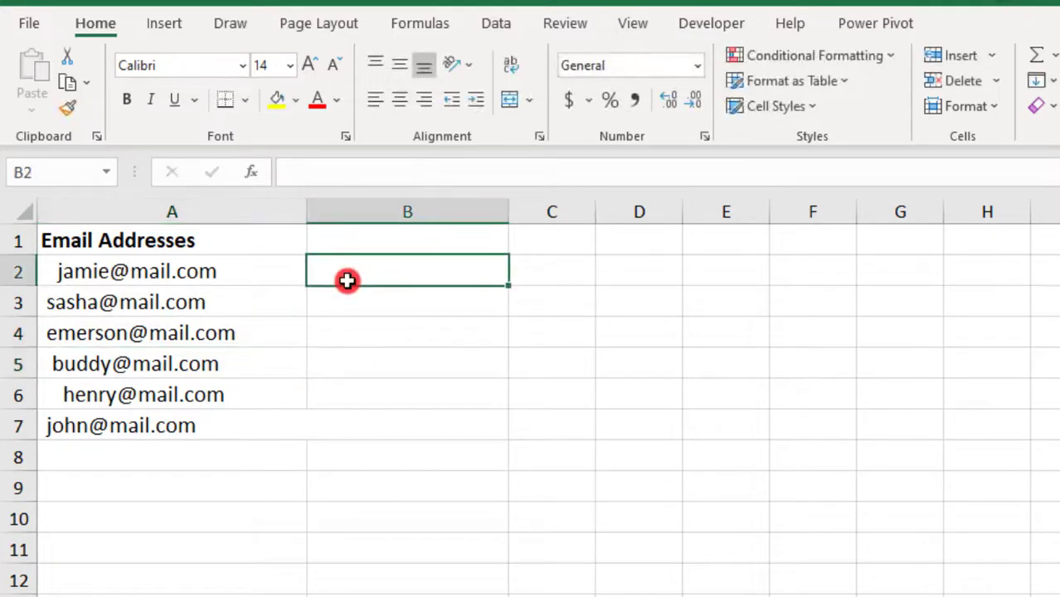
text(=TRIM(A2)
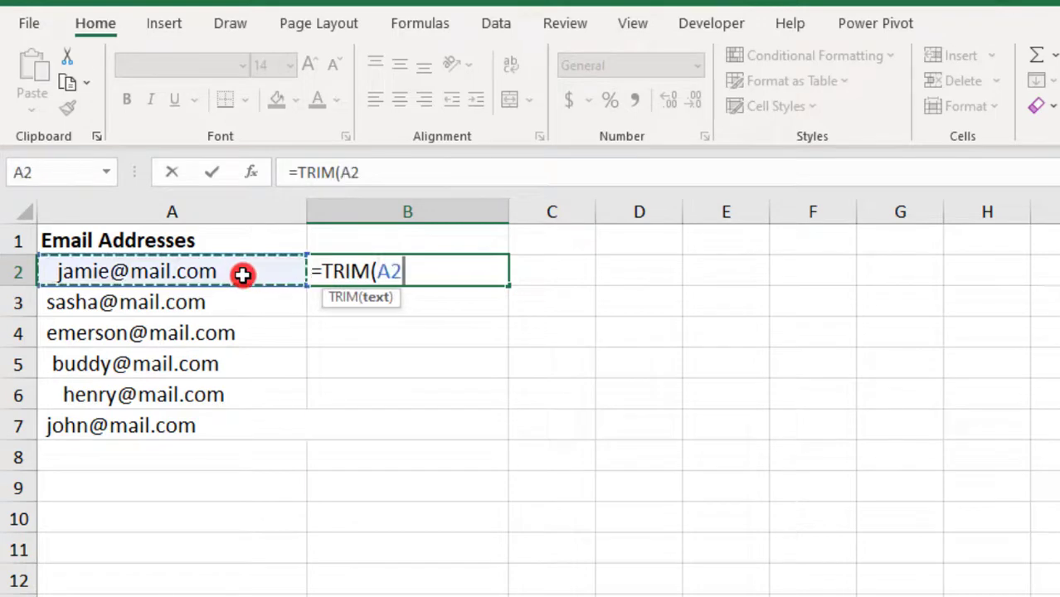
key(Return)
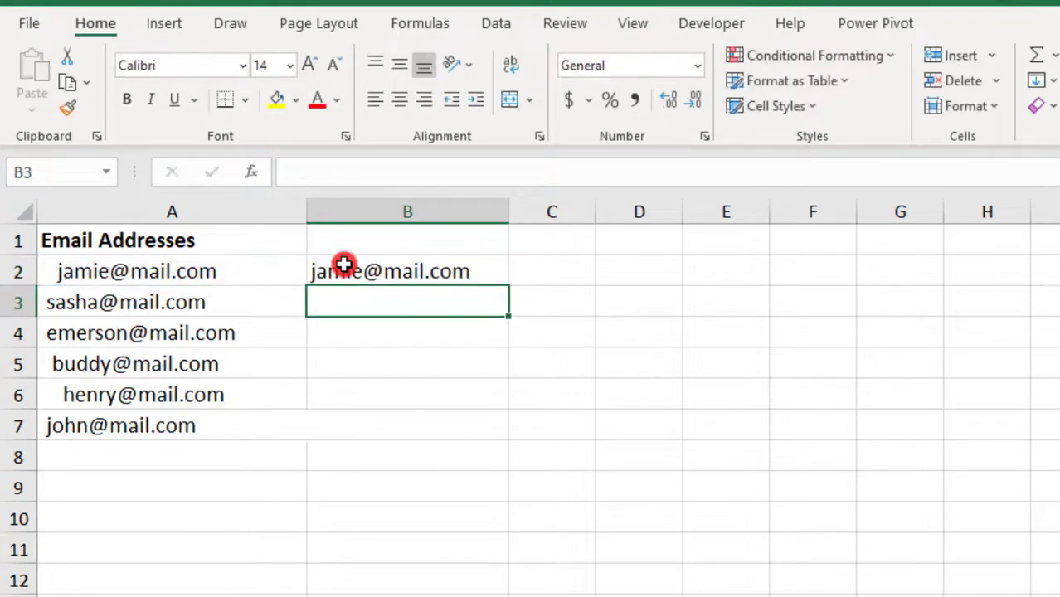
click(406, 271)
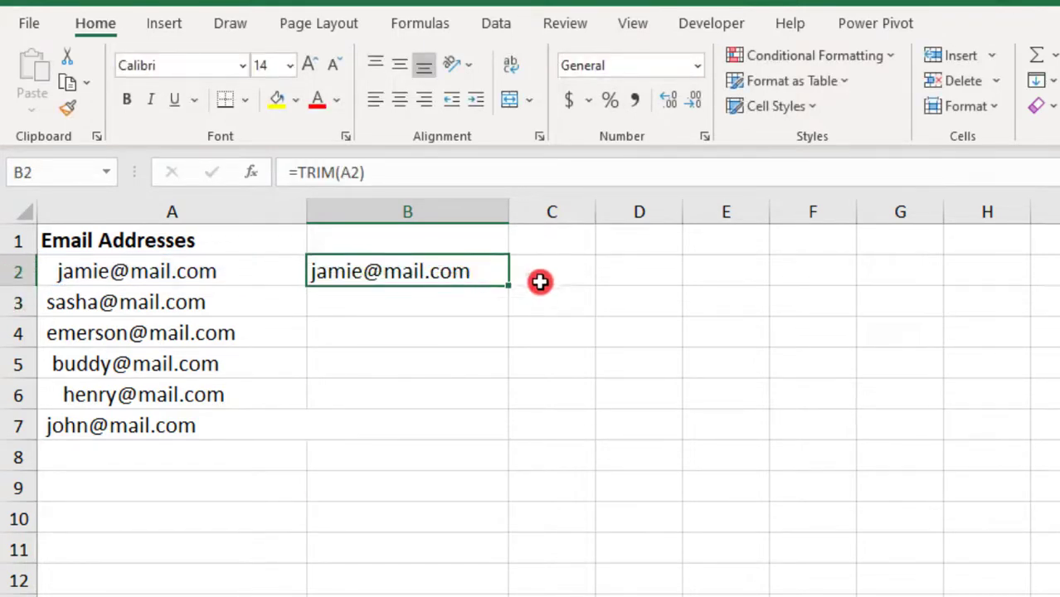
mouse_move(543, 318)
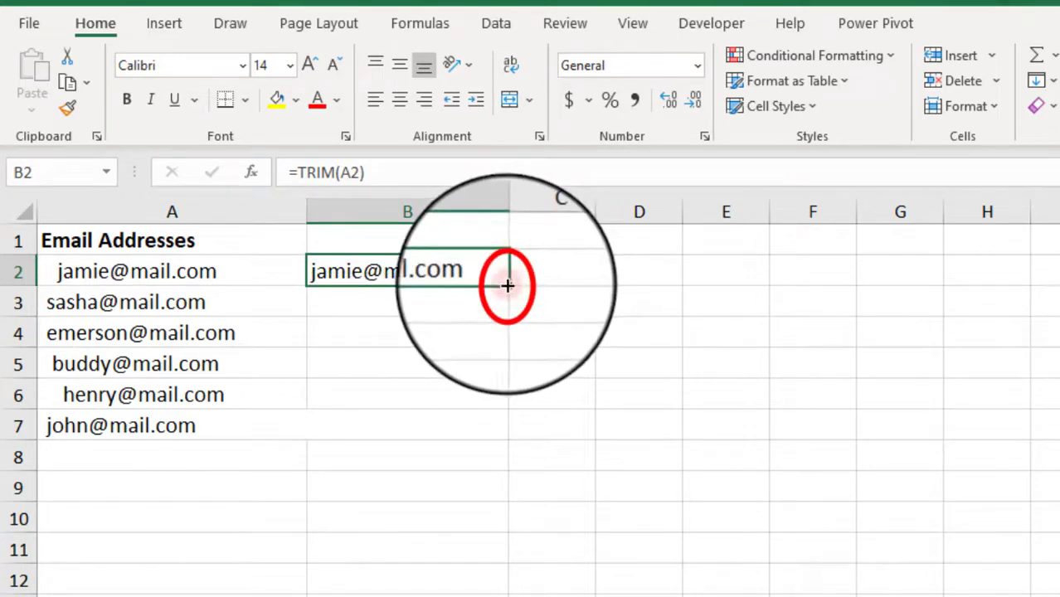
drag(508, 286, 508, 425)
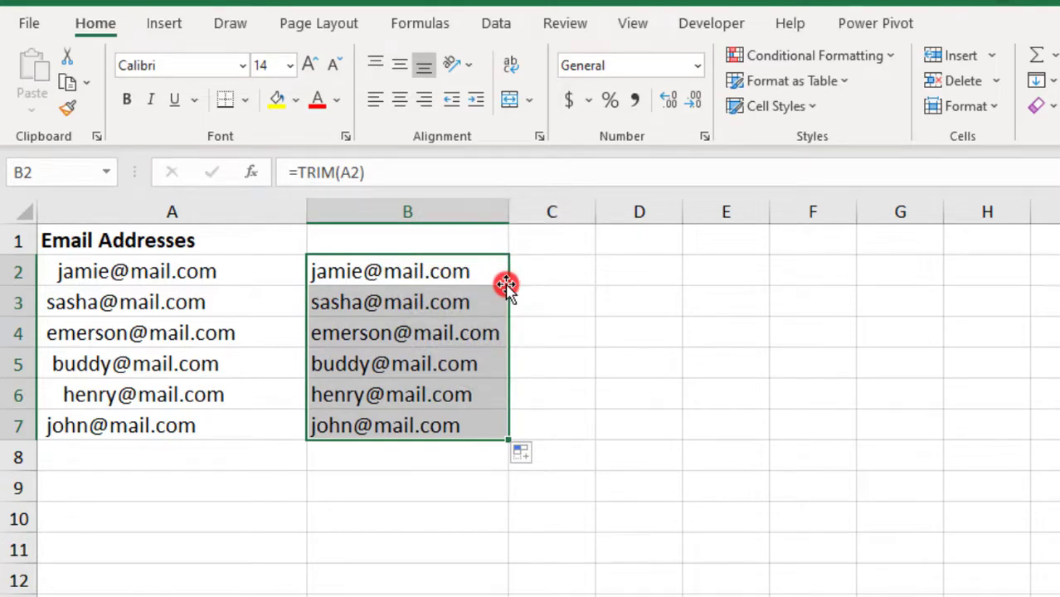
- Enter =TRIM(A2:A7) in B2 and paste the trimmed addresses over column A as values
right_click(506, 286)
text(=T)
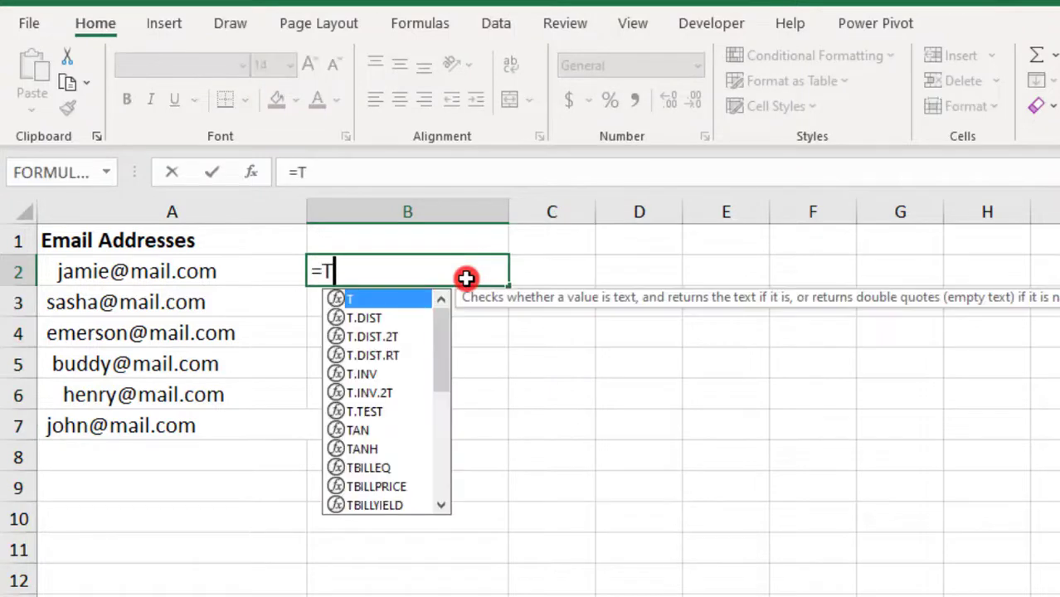
text(RIM(A2:A4)
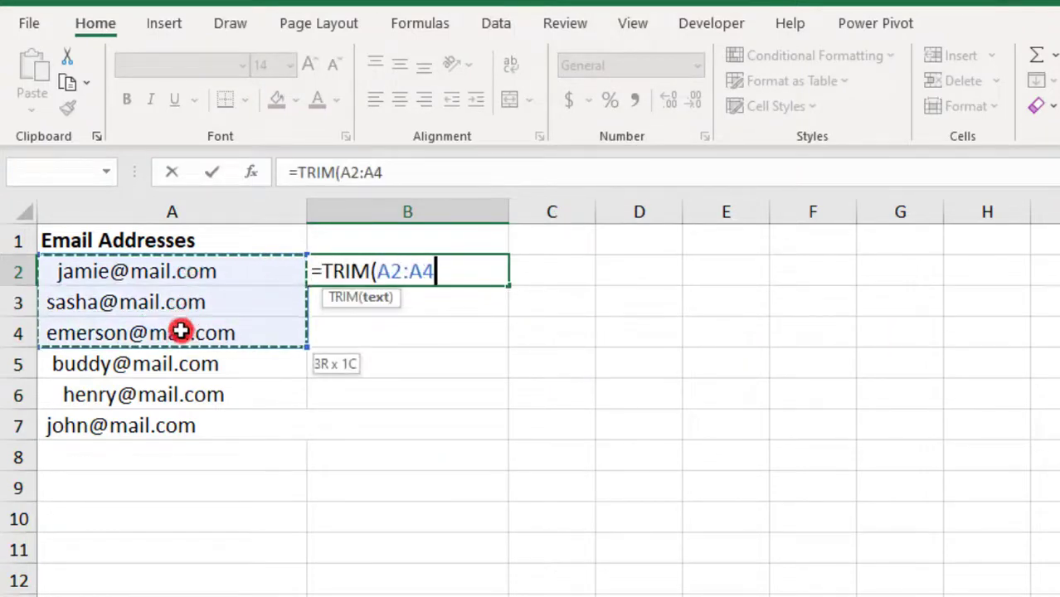
drag(180, 332, 180, 425)
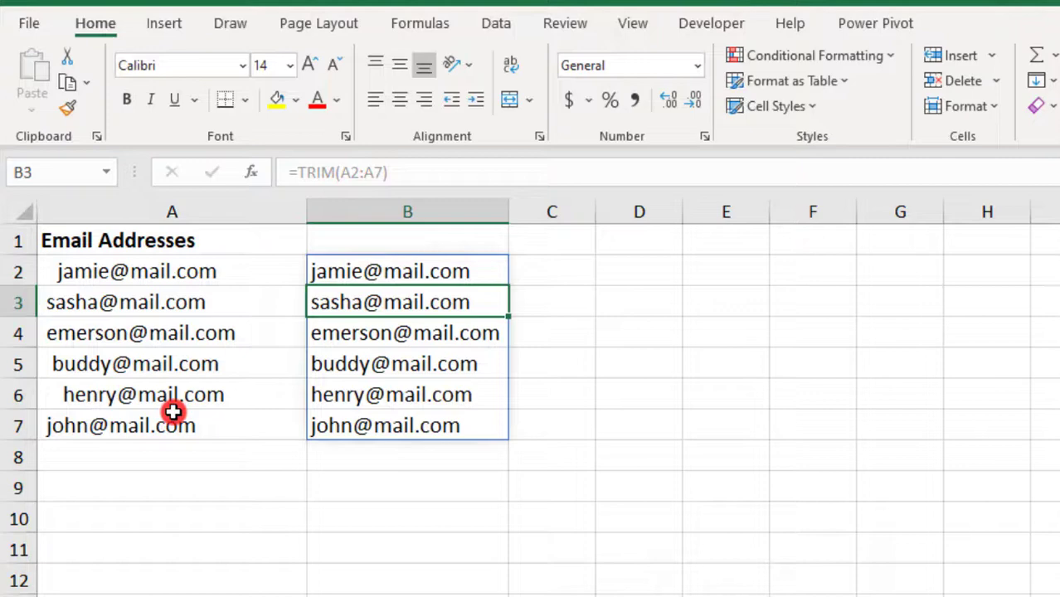
mouse_move(513, 295)
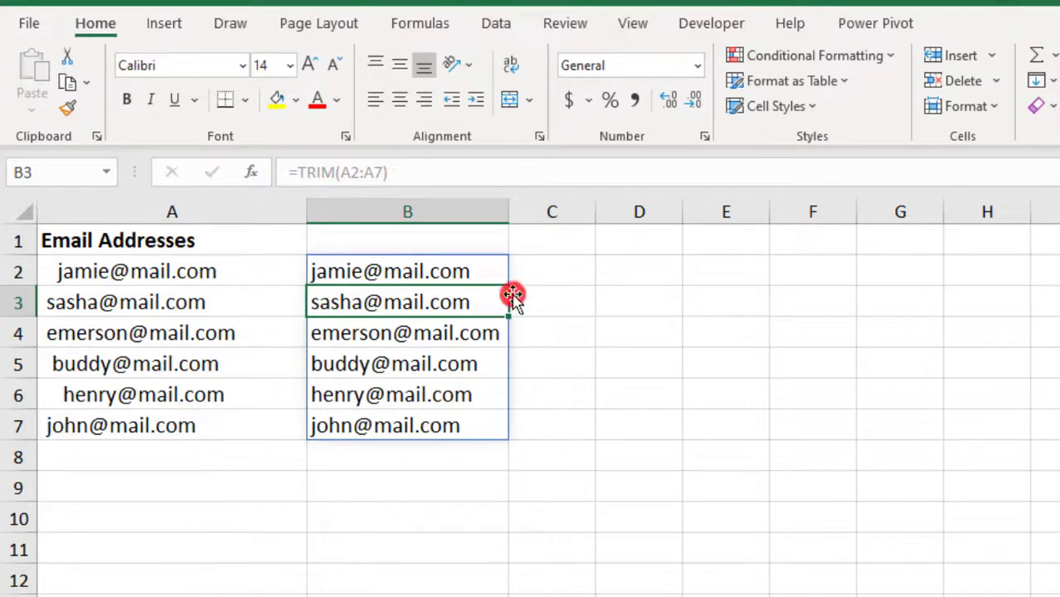
mouse_move(443, 301)
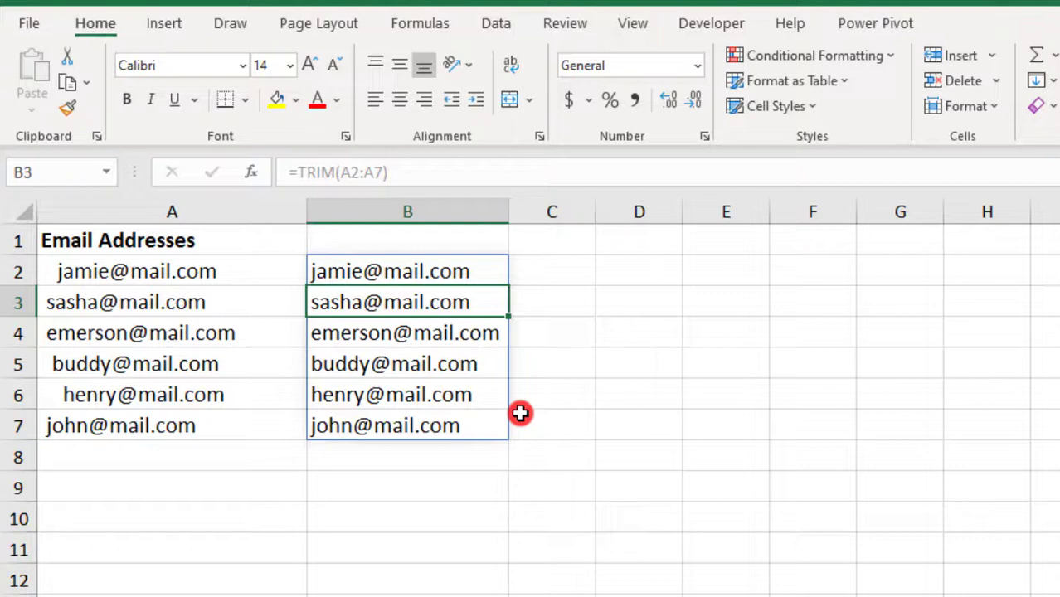
mouse_move(477, 275)
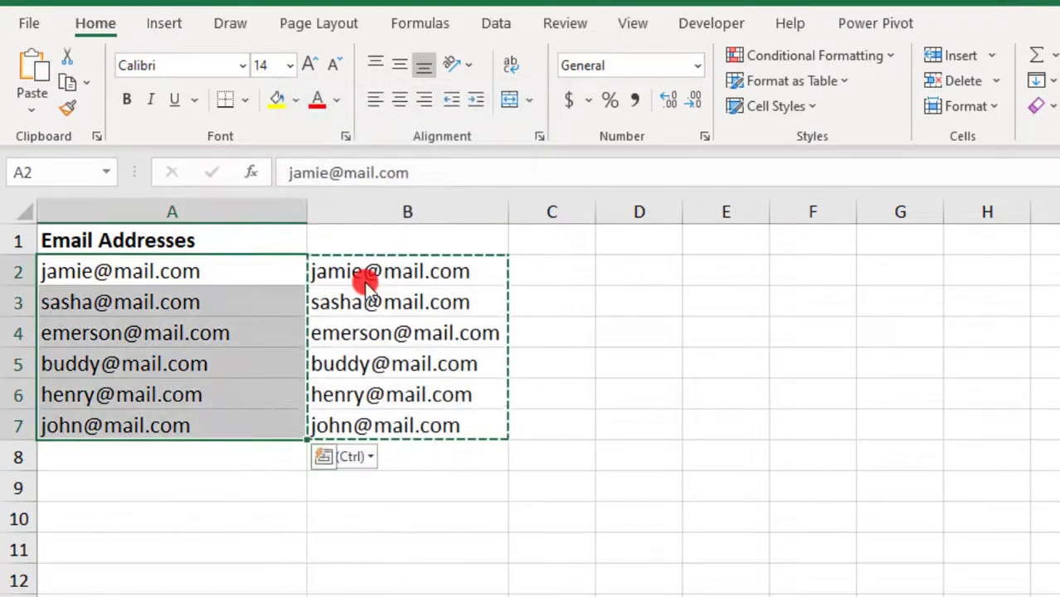
click(406, 212)
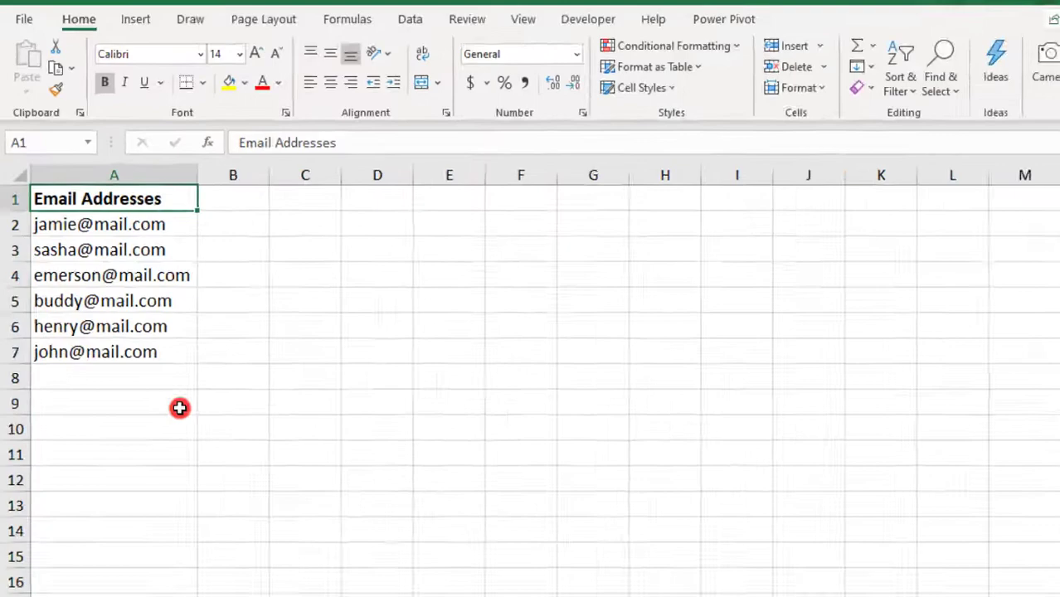
- On the 'text' sheet, turn on Wrap Text so category line breaks show
click(165, 566)
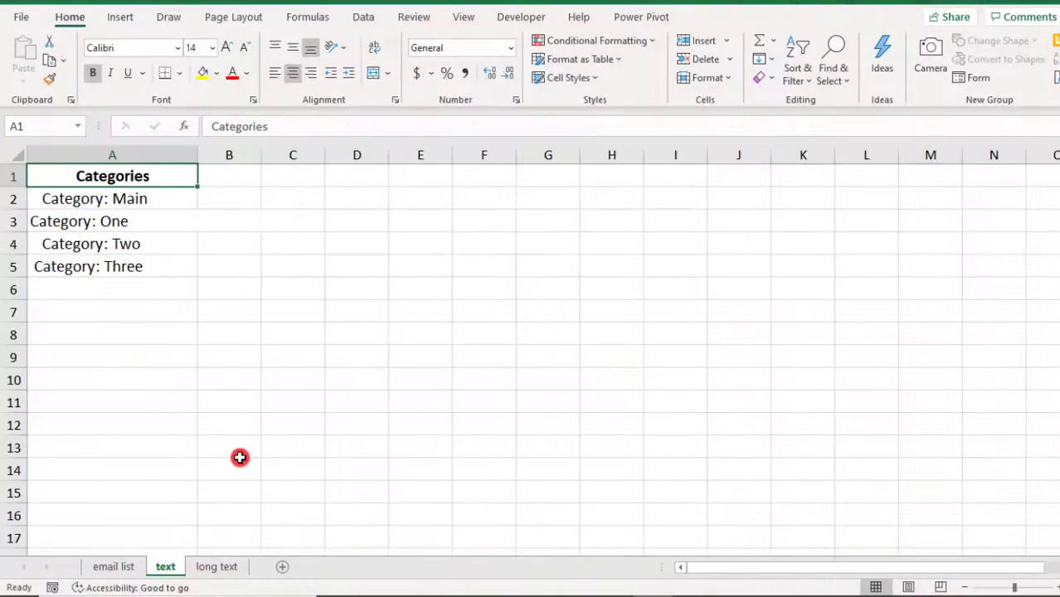
mouse_move(280, 405)
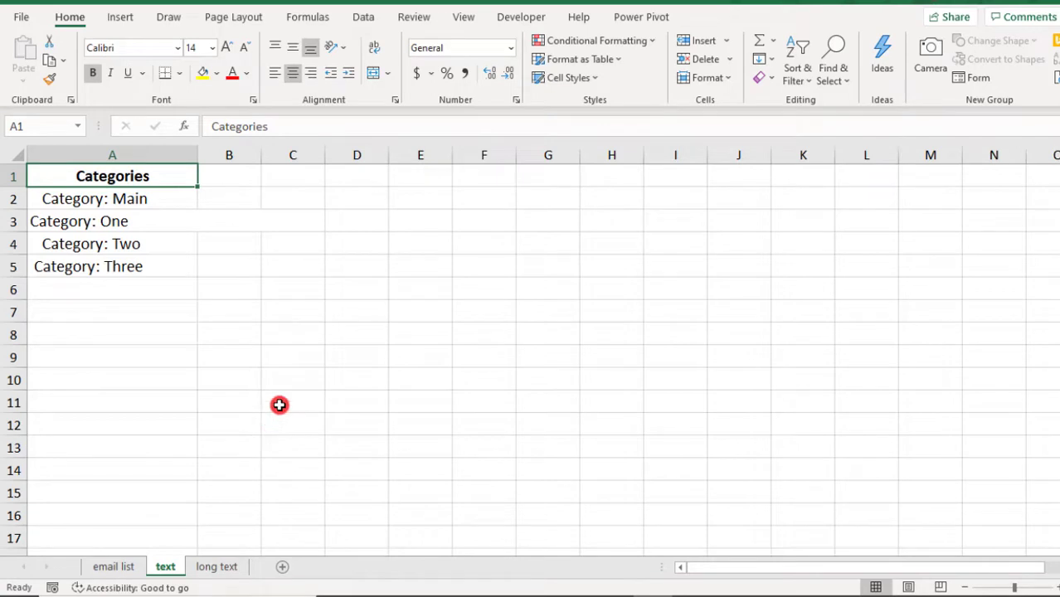
mouse_move(270, 331)
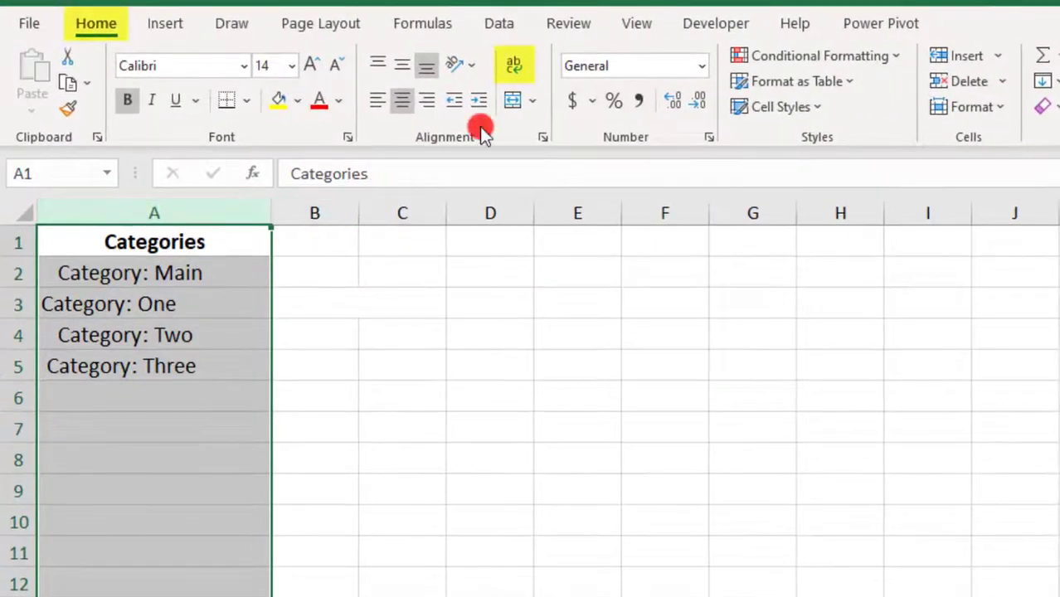
mouse_move(514, 66)
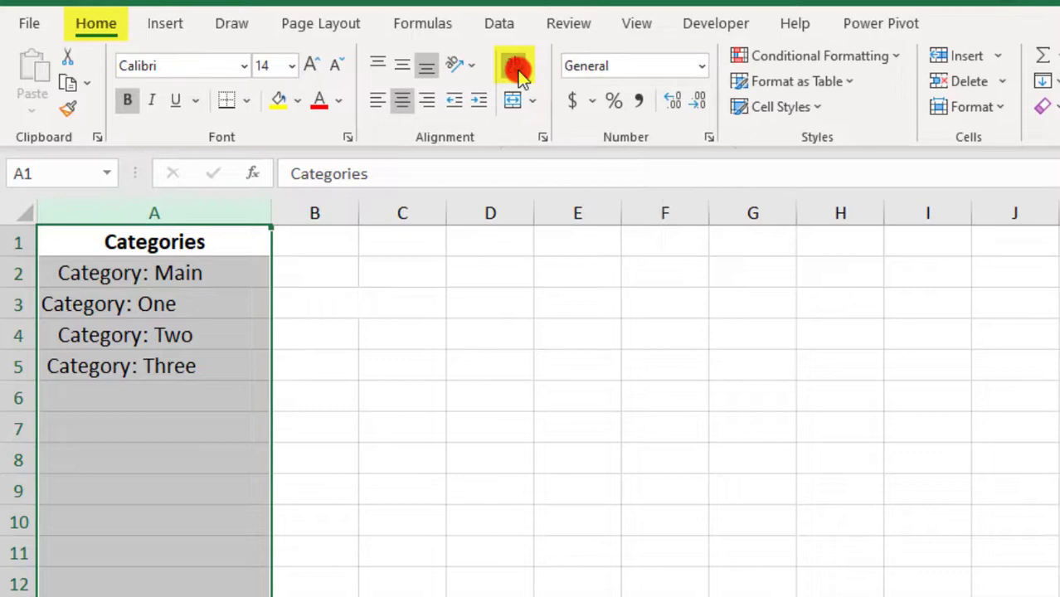
click(512, 66)
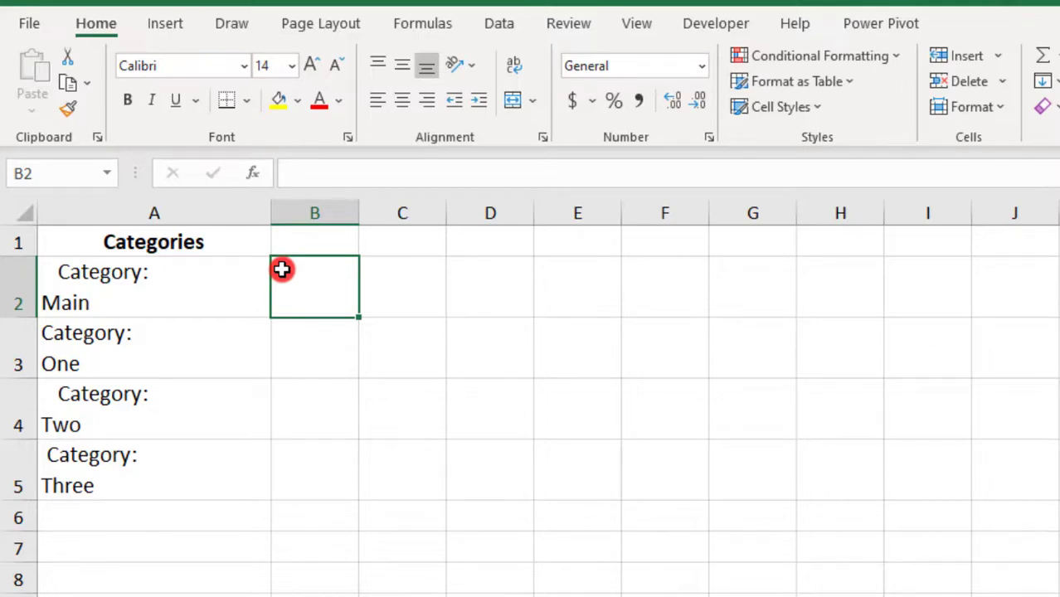
- Enter =TRIM(CLEAN(A2:A5)) in B2 so single-line categories spill down to B5
text(=TRIM)
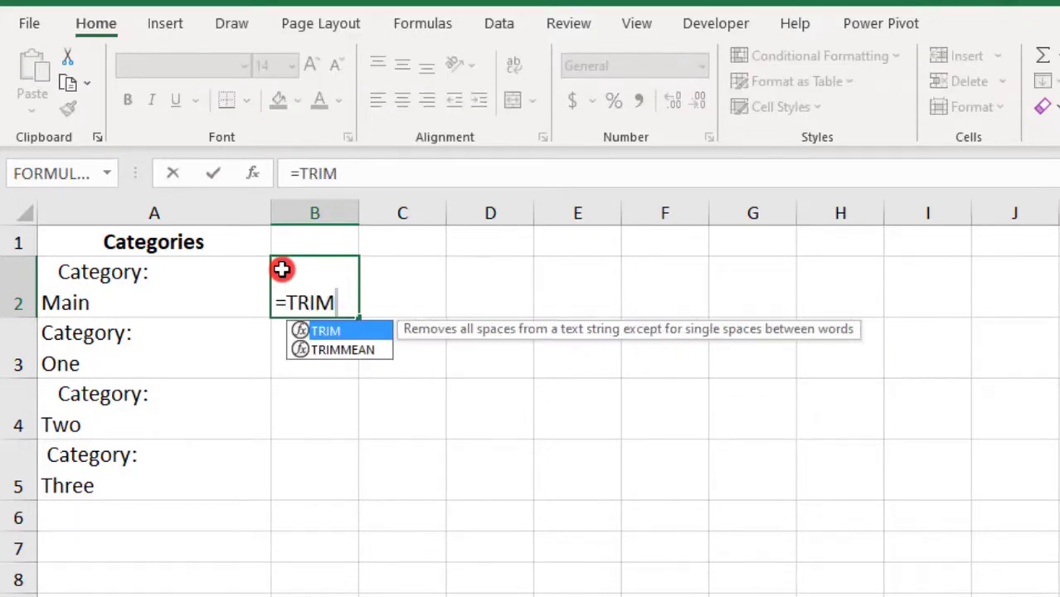
text((CLEAN)
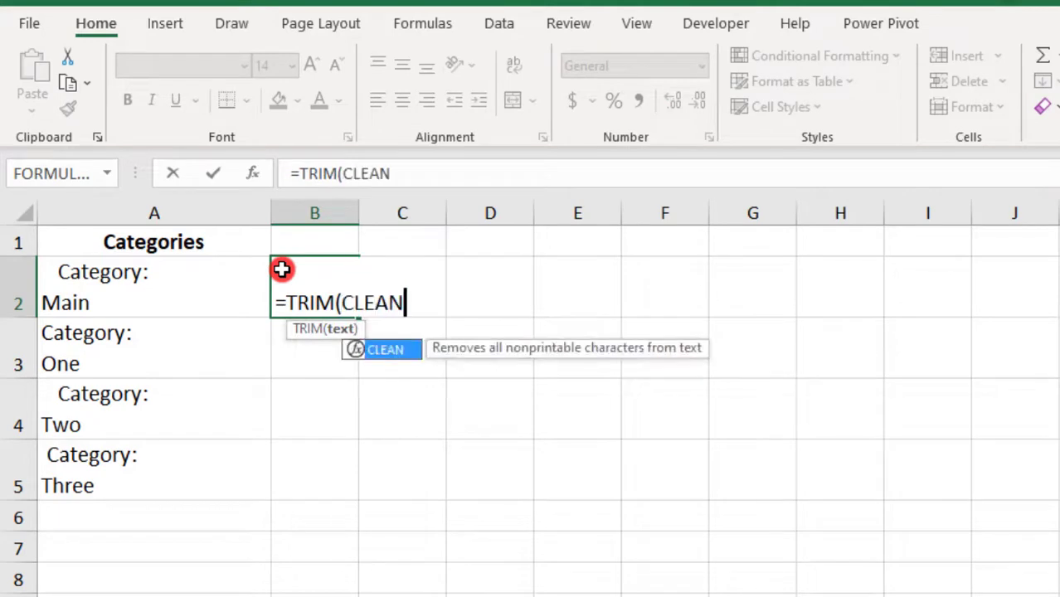
text(()
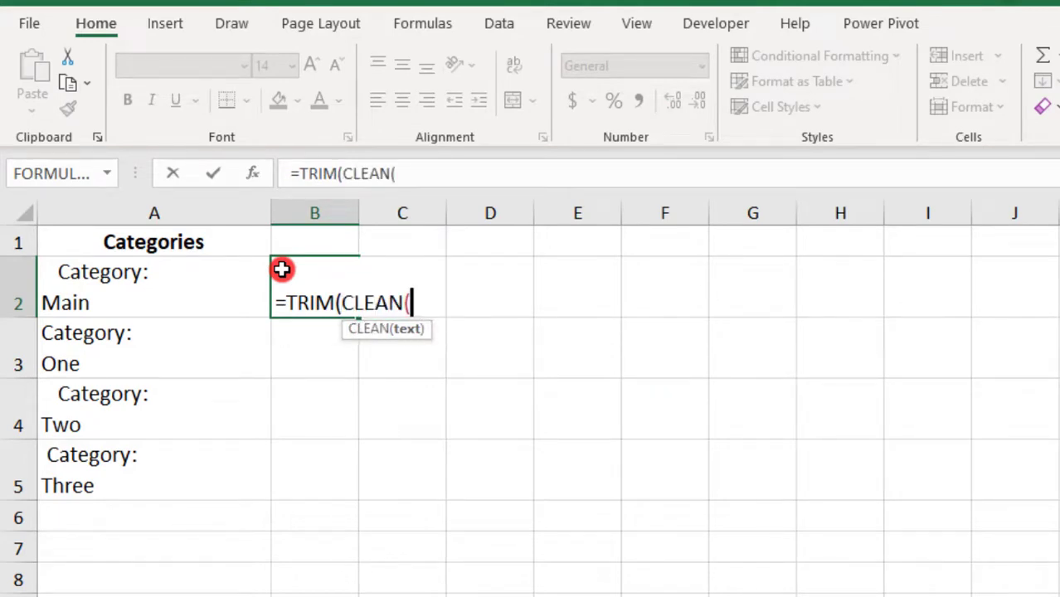
mouse_move(143, 392)
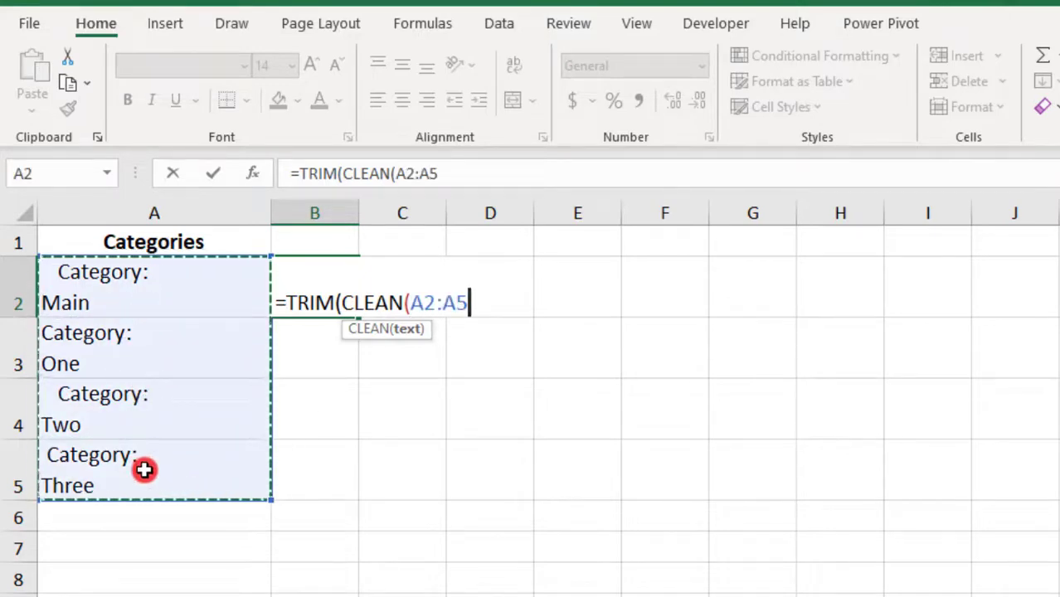
text()))
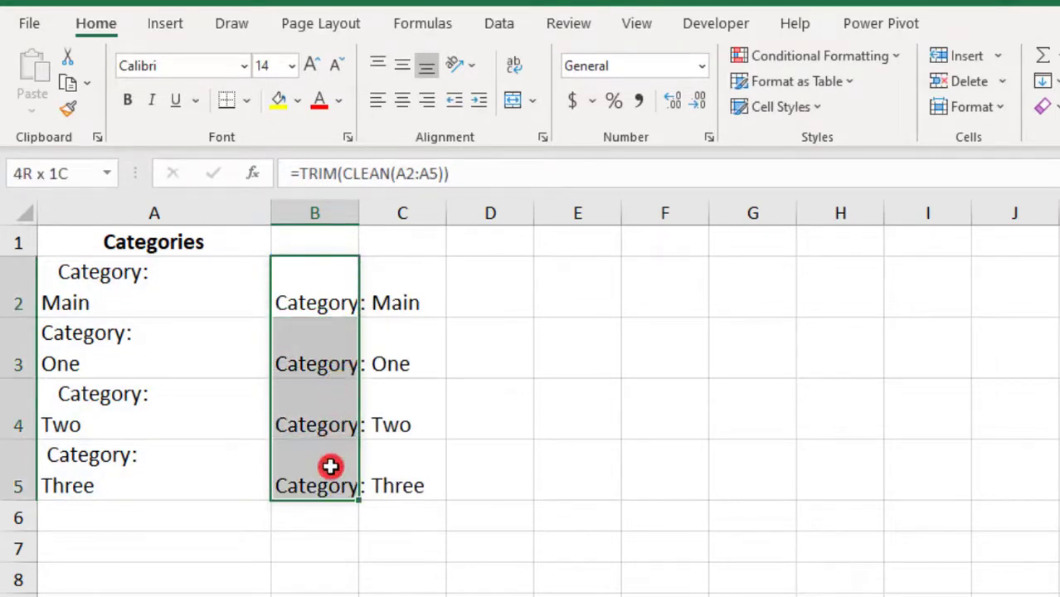
- Paste cleaned categories into column A as values, delete column B, and open 'long text'
right_click(330, 466)
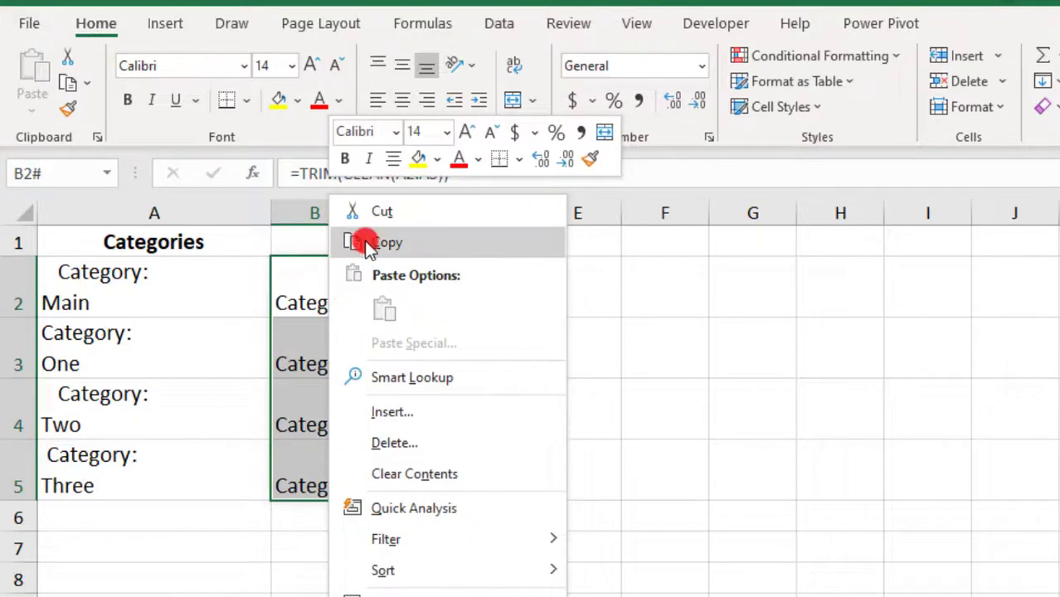
click(383, 242)
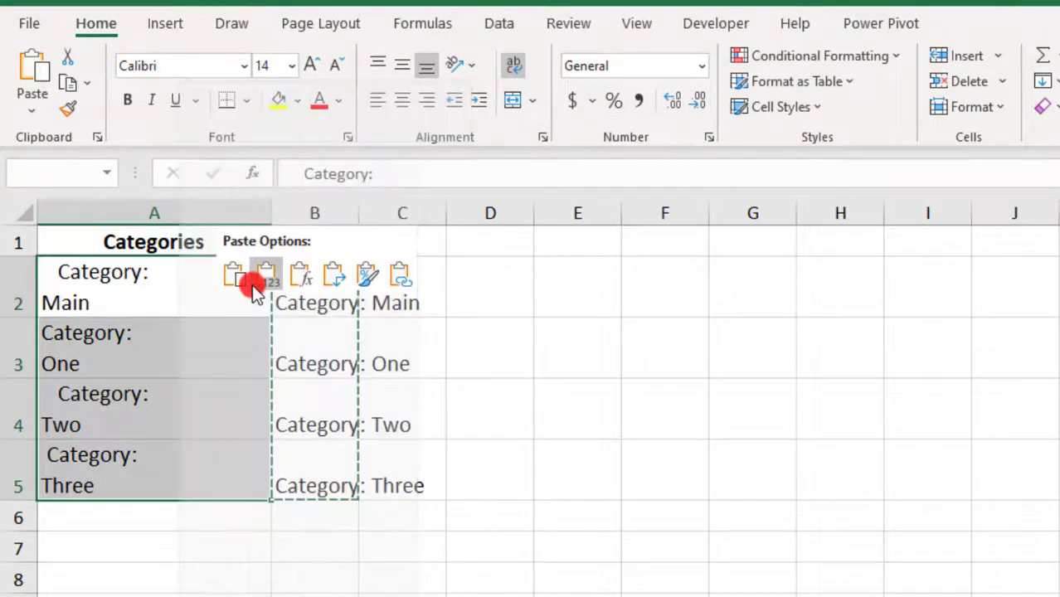
click(233, 275)
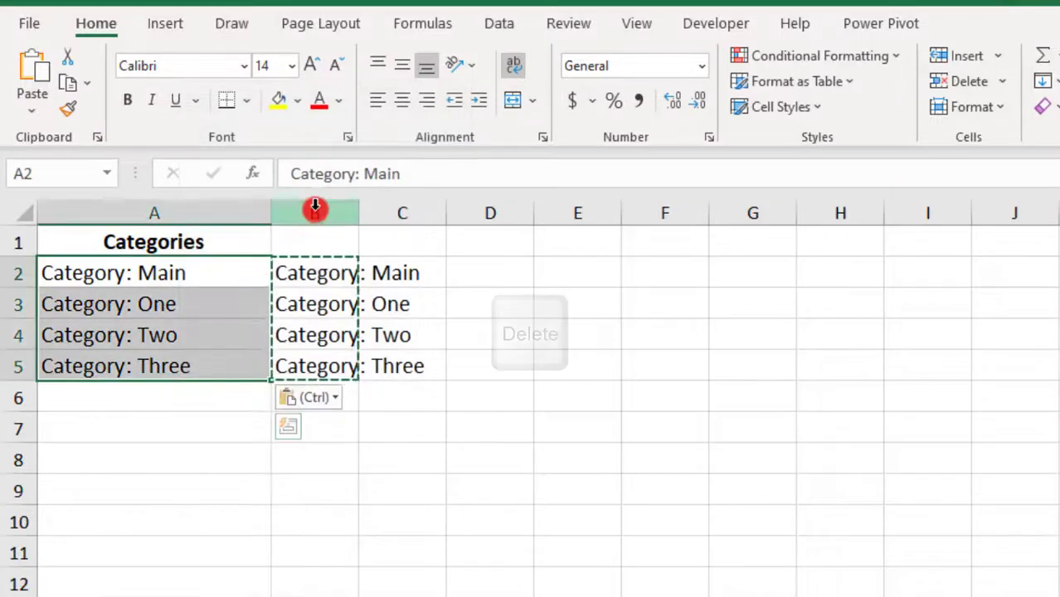
click(313, 213)
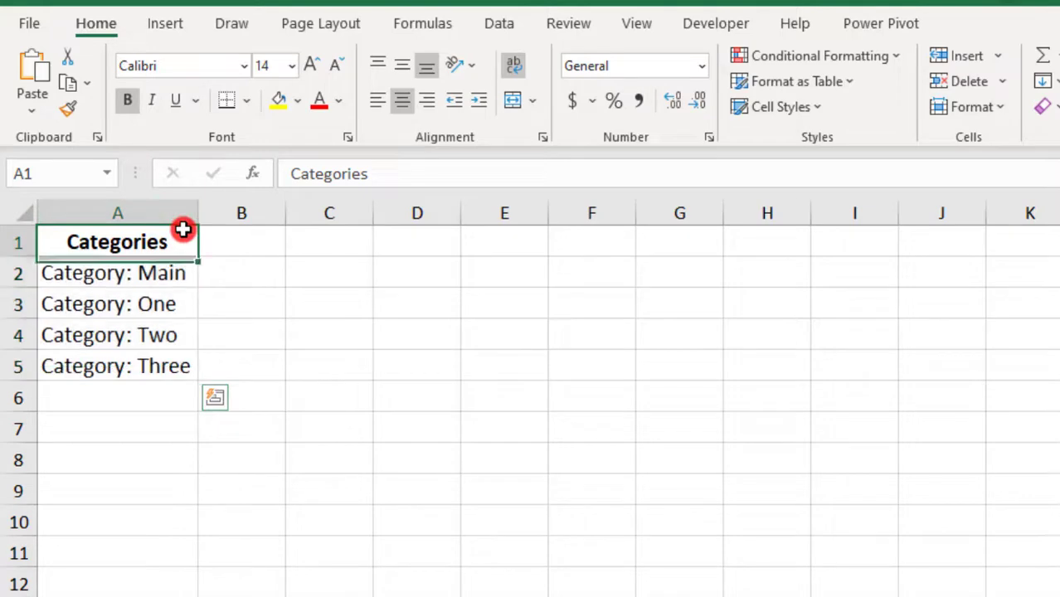
click(221, 579)
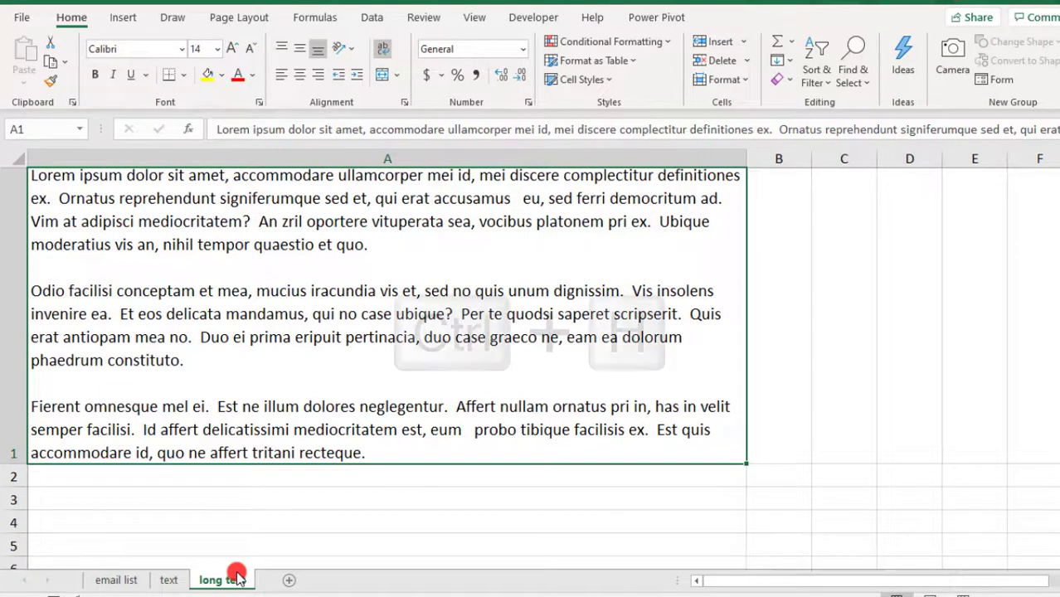
- Replace double spaces with single spaces in two rounds (15, then 2 replacements)
key(ctrl+h)
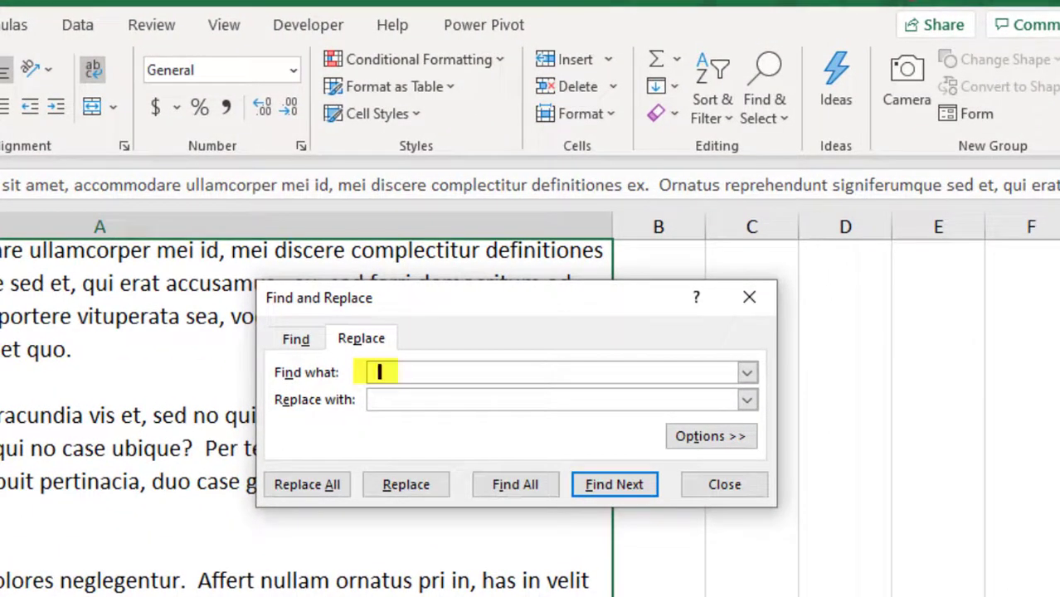
click(556, 399)
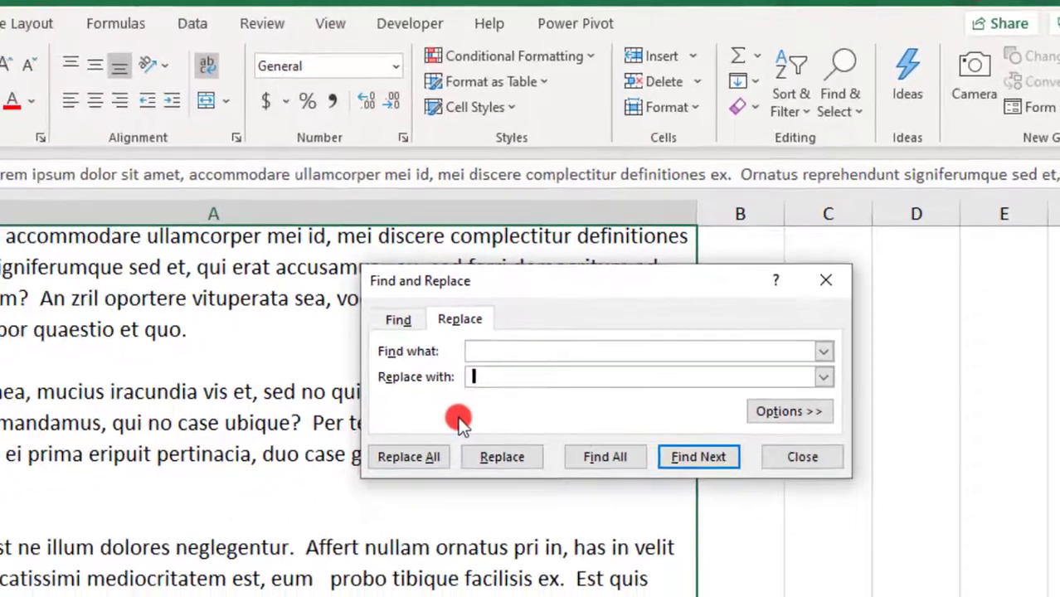
click(408, 456)
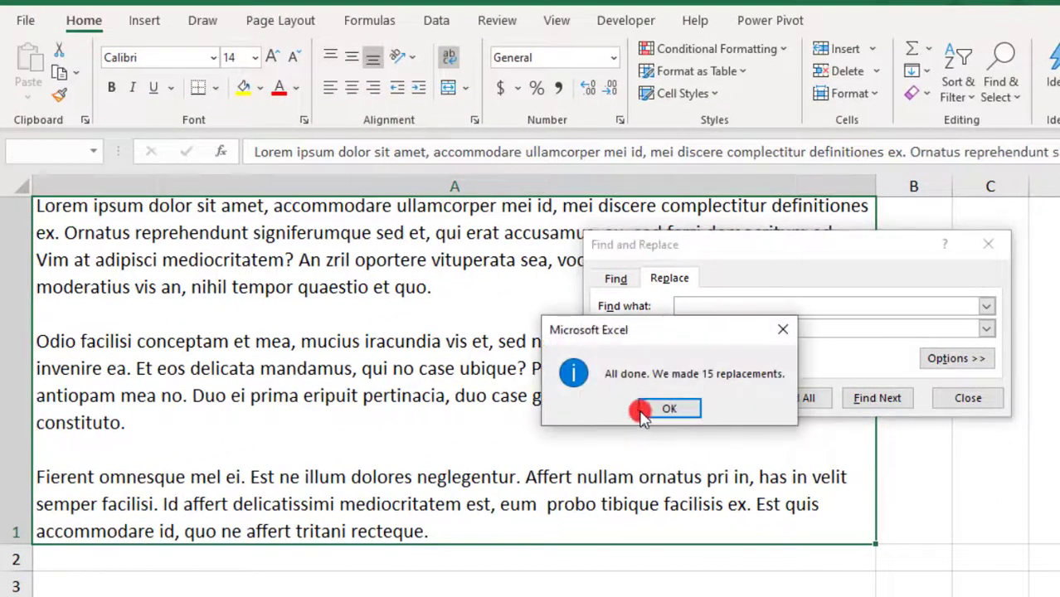
click(668, 408)
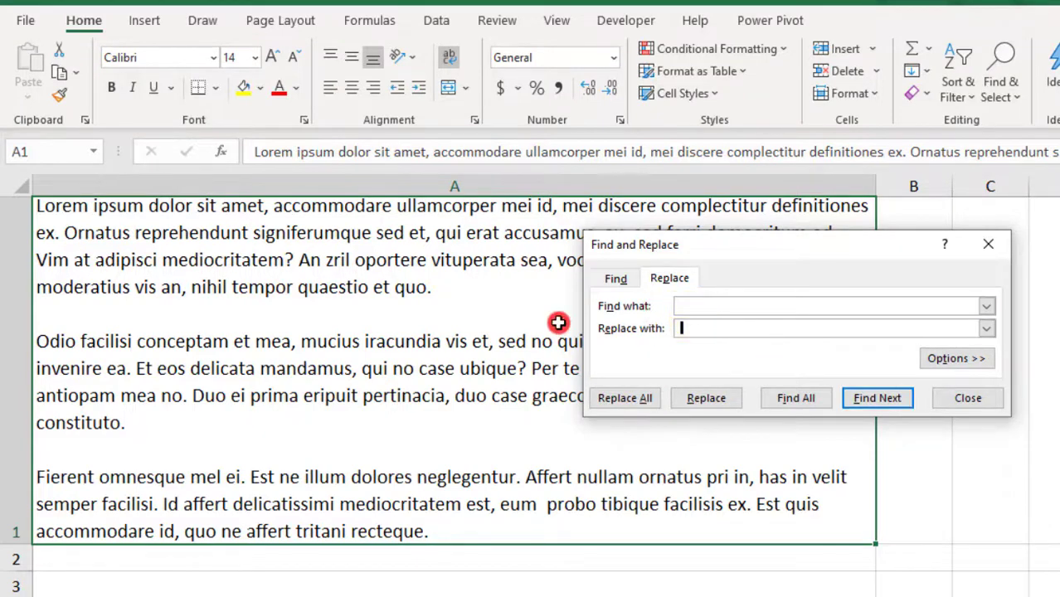
click(624, 397)
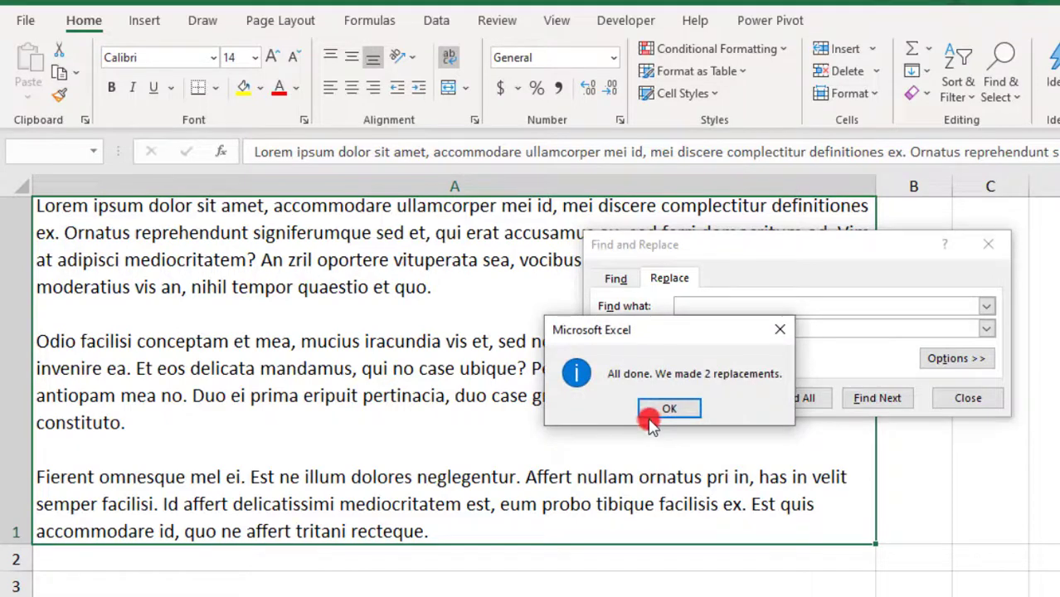
click(668, 408)
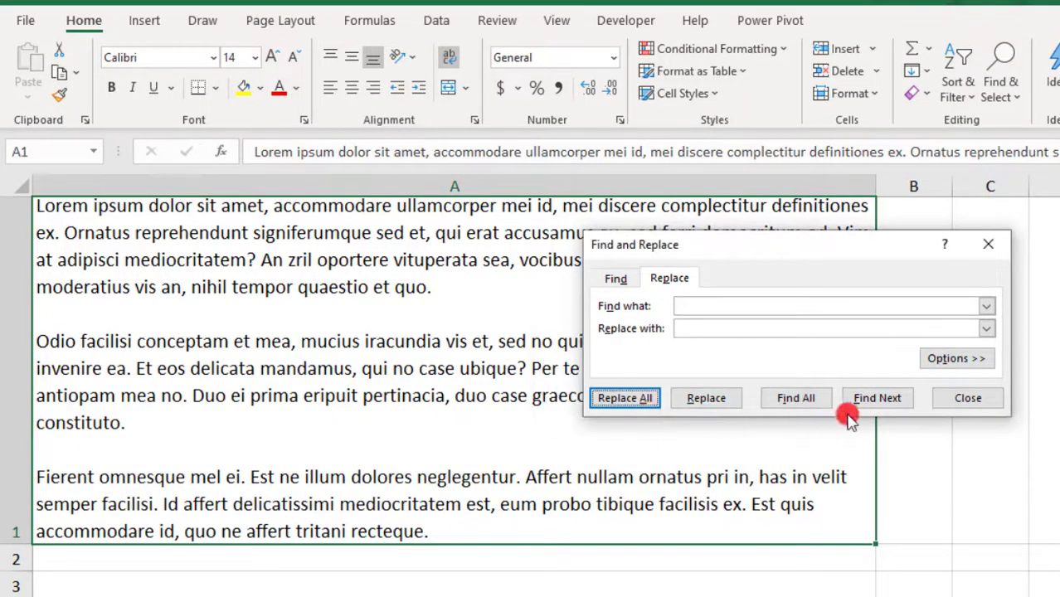
click(967, 397)
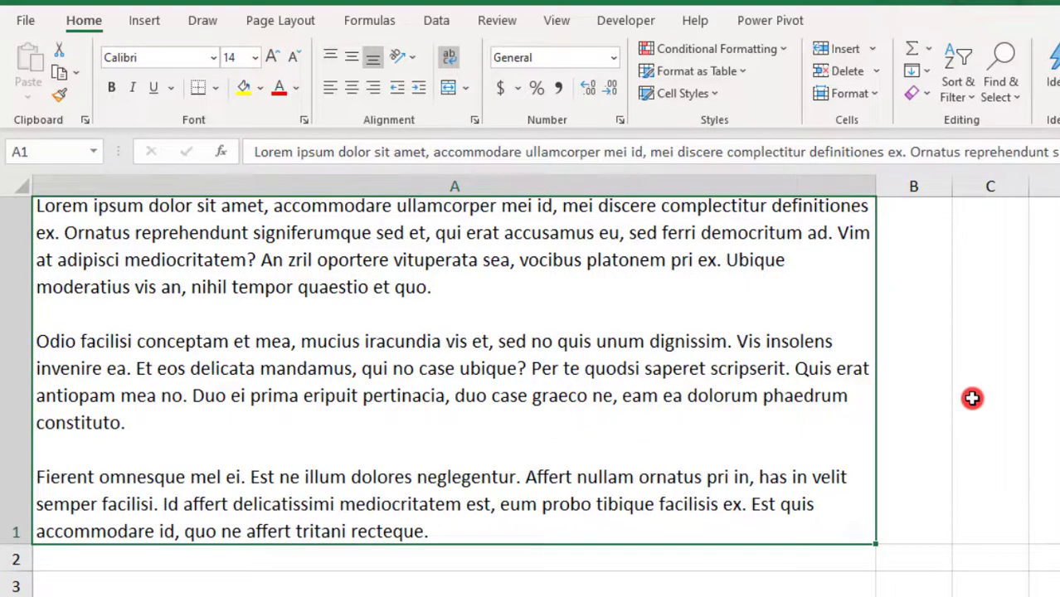